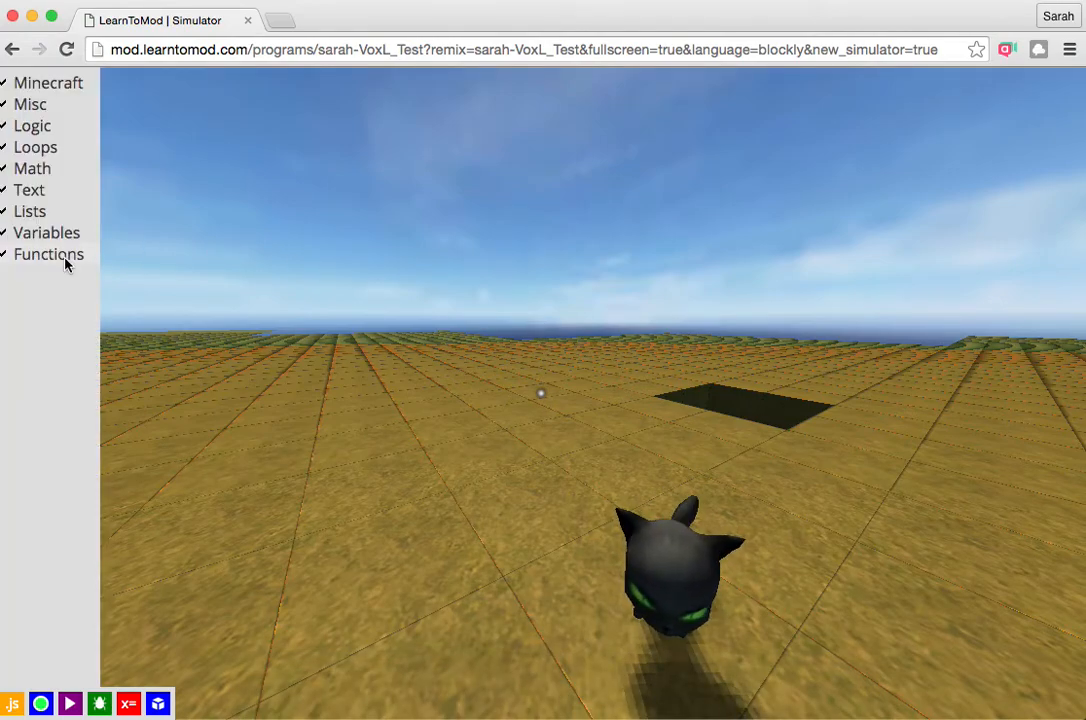
Step: Browse the Minecraft block palettes and drag a 'function do something' block into the workspace
left_click(48, 254)
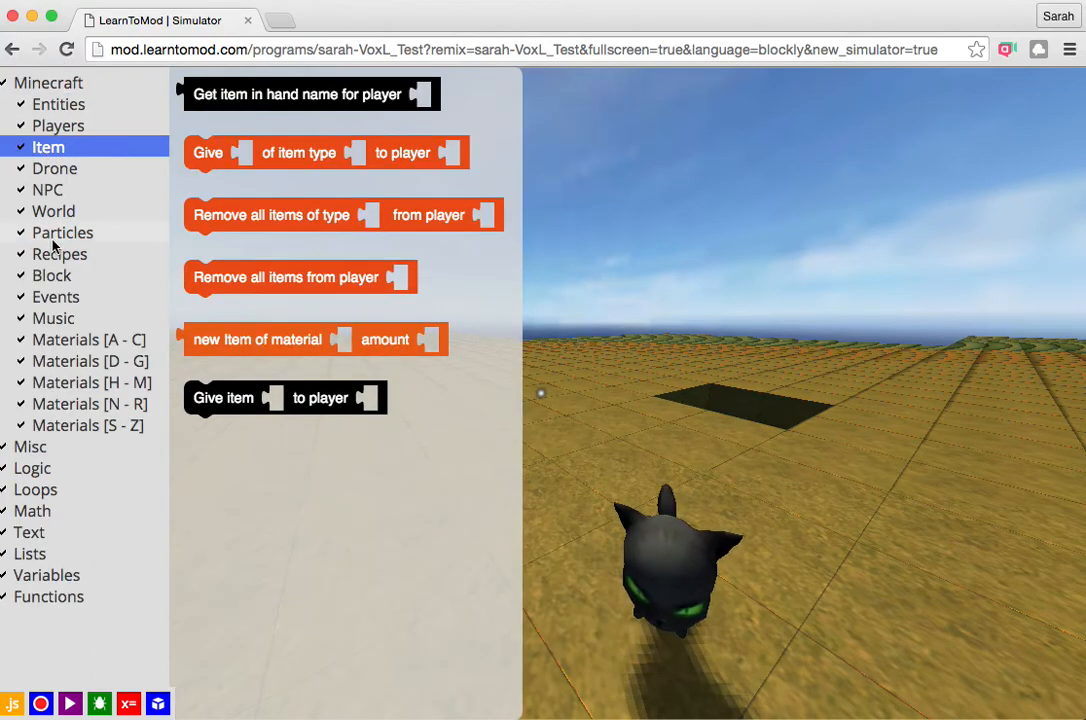
left_click(91, 403)
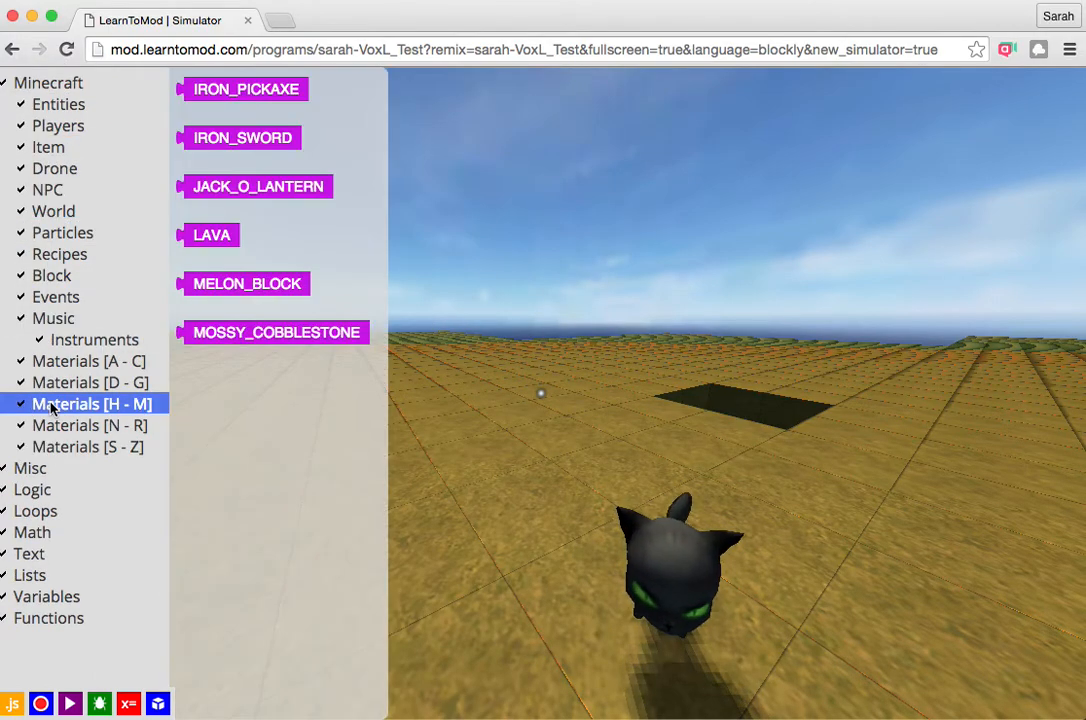
left_click(49, 617)
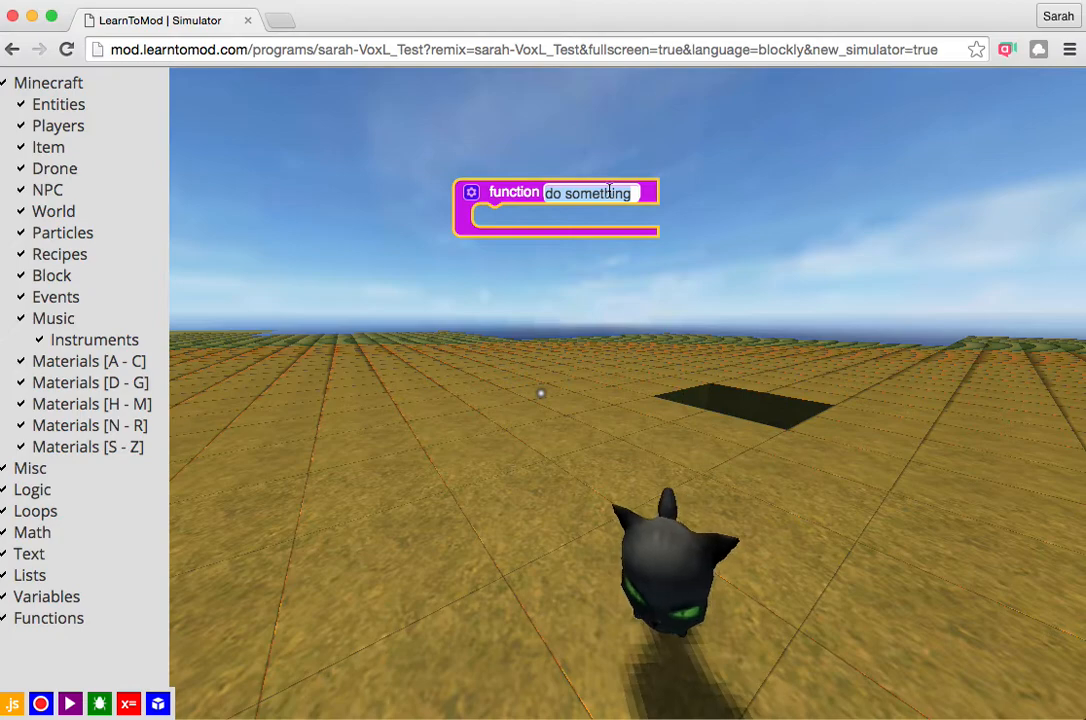
Step: Rename the function to 'main' and add 'set d to new Drone' inside it
type("main")
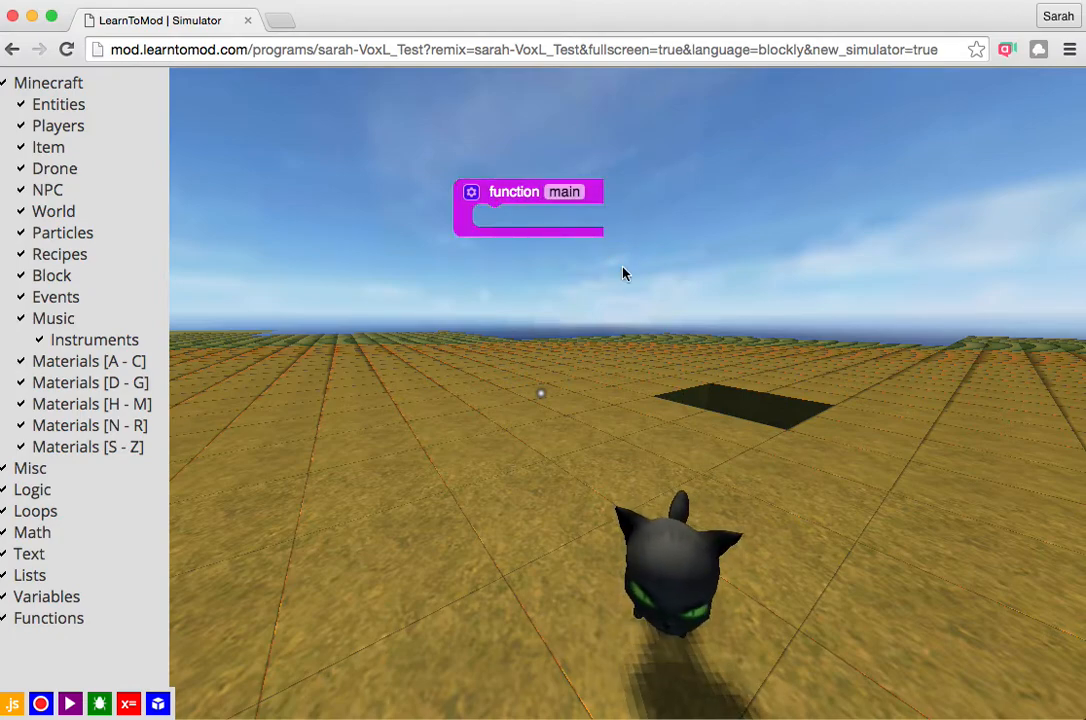
mouse_move(350, 261)
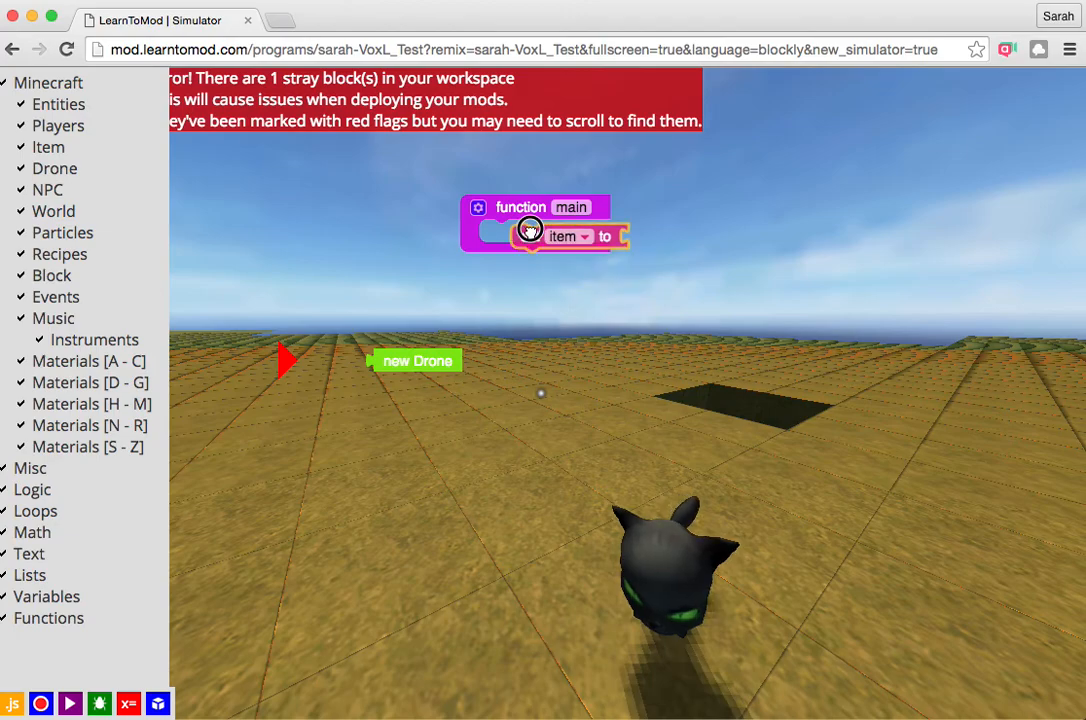
left_click_drag(417, 360, 655, 225)
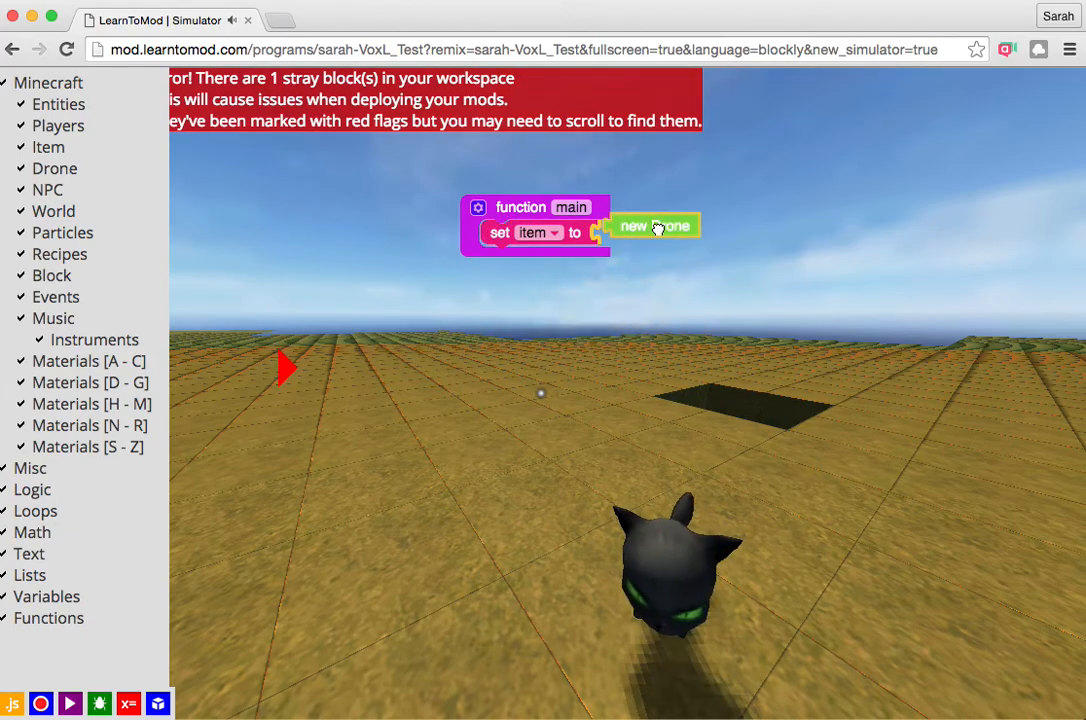
left_click(655, 225)
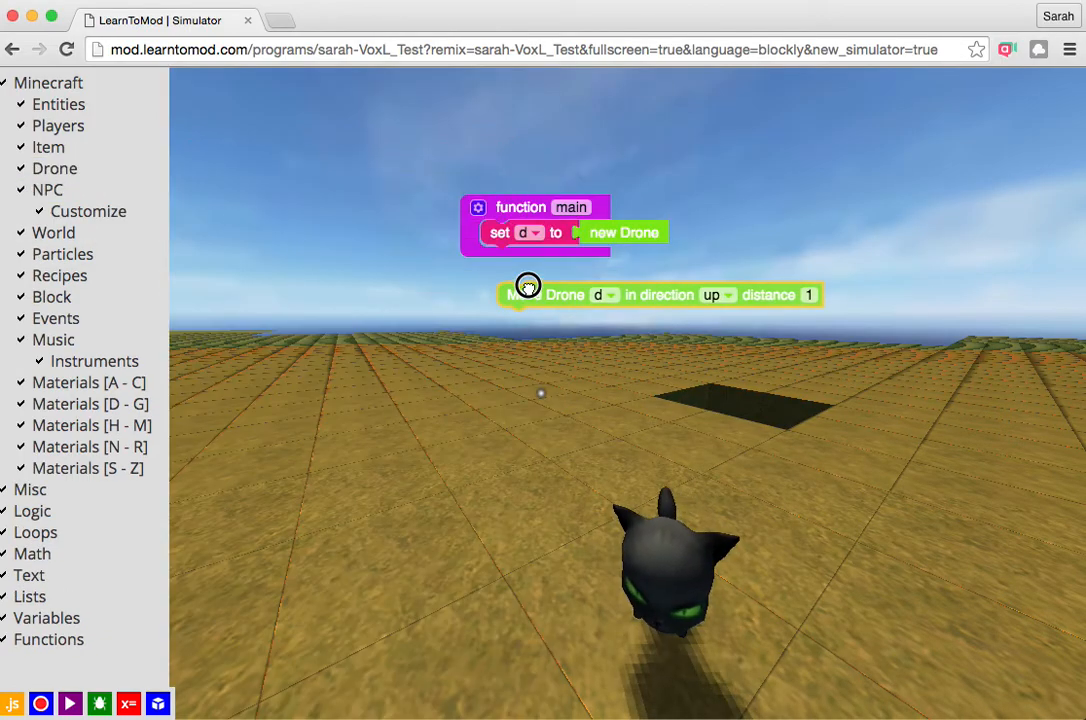
Step: Add drone moves forward 3, a repeat-5 loop with up 1 and DIAMOND_BLOCK placement
left_click(33, 511)
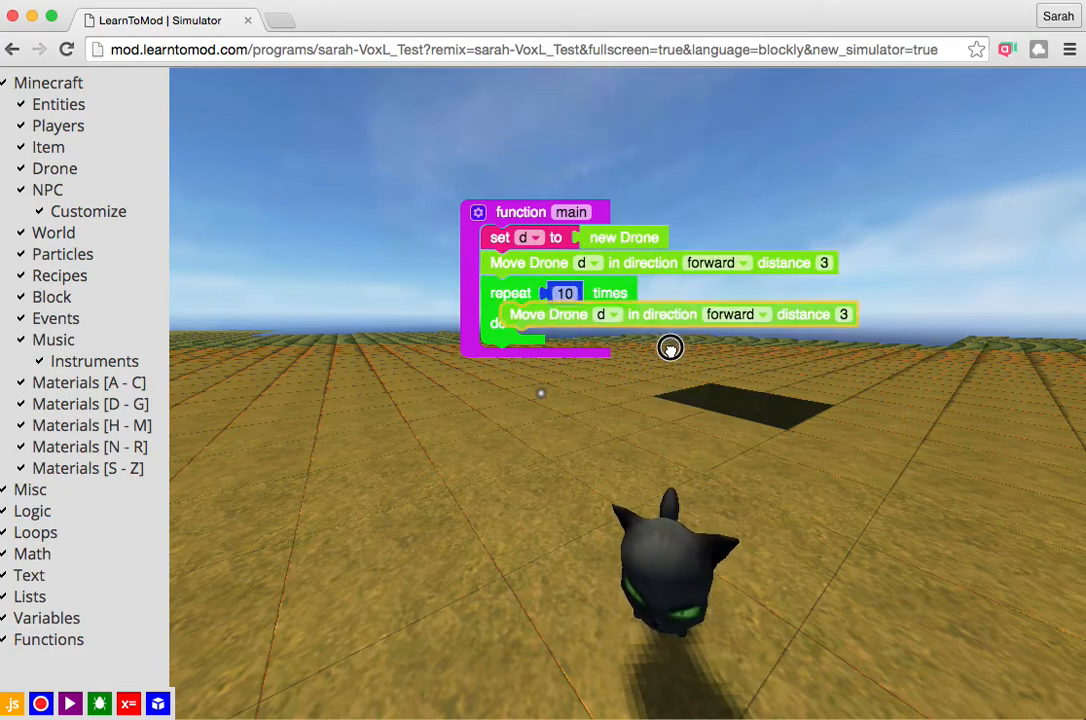
left_click(743, 323)
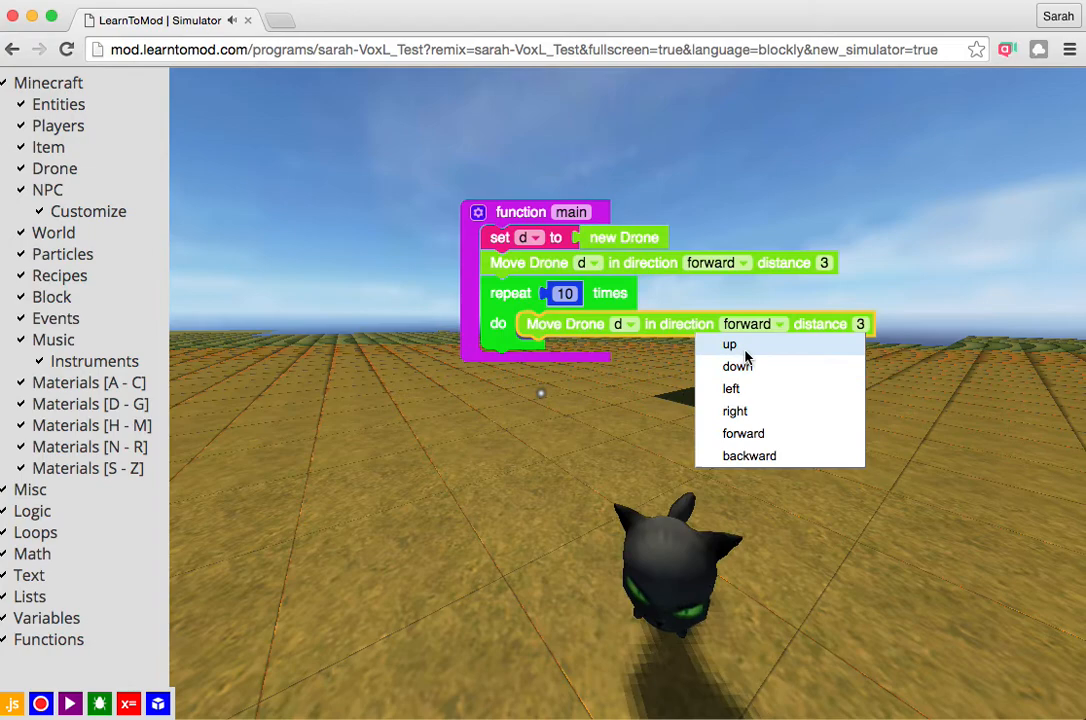
left_click(729, 344)
type("1")
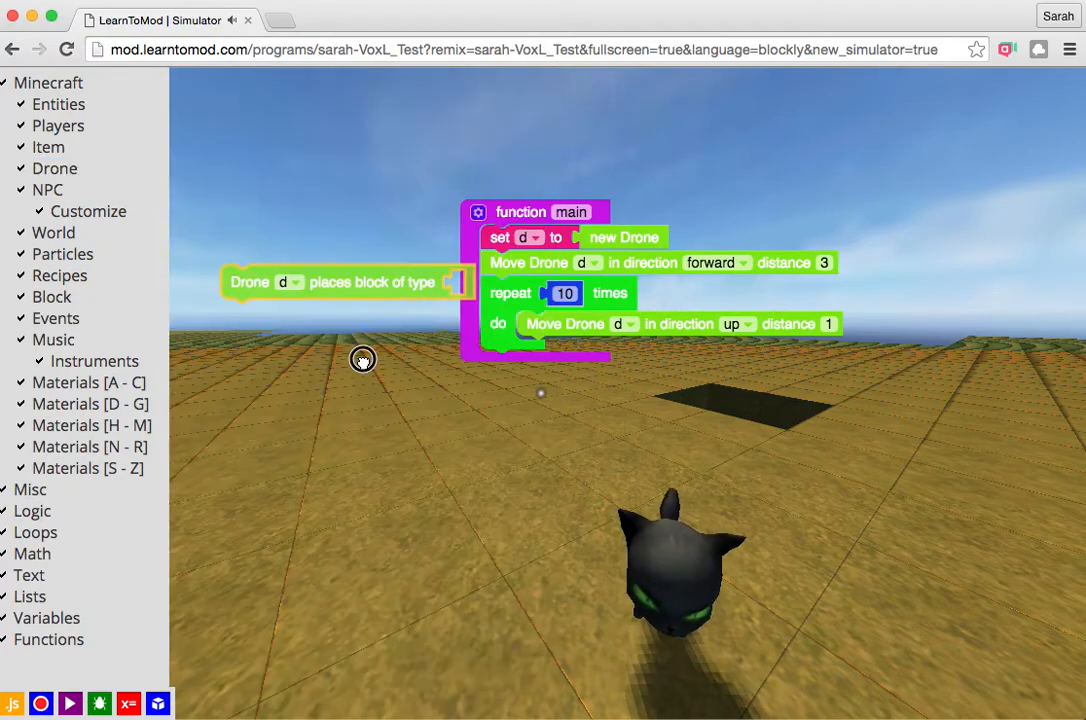
left_click(89, 382)
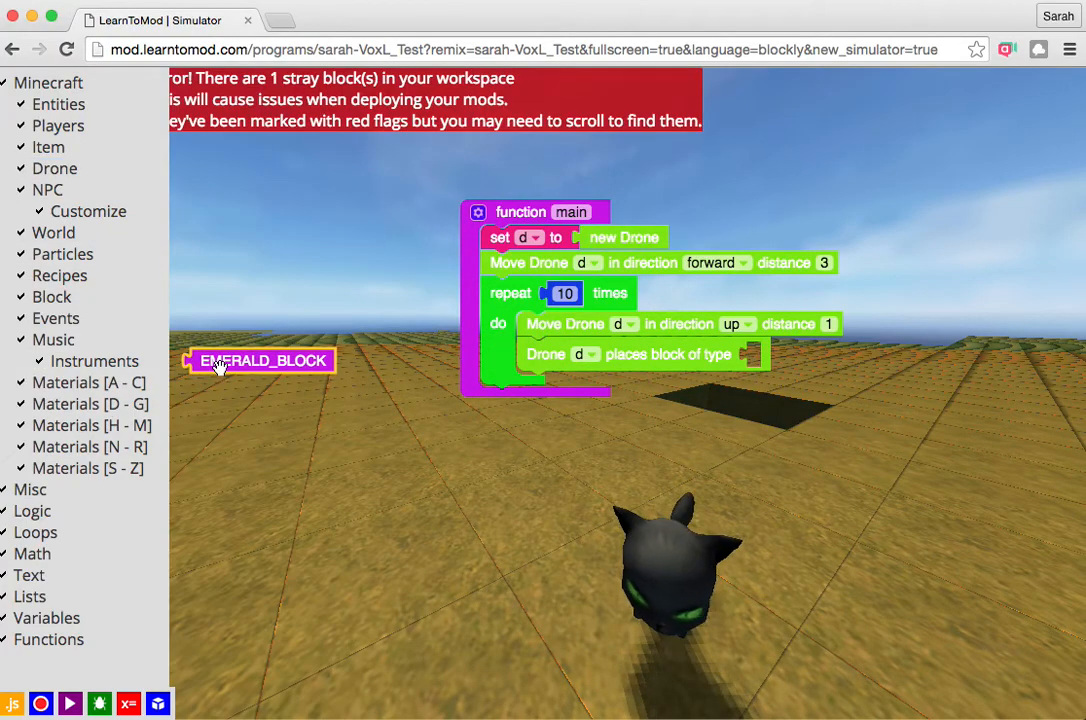
left_click(90, 403)
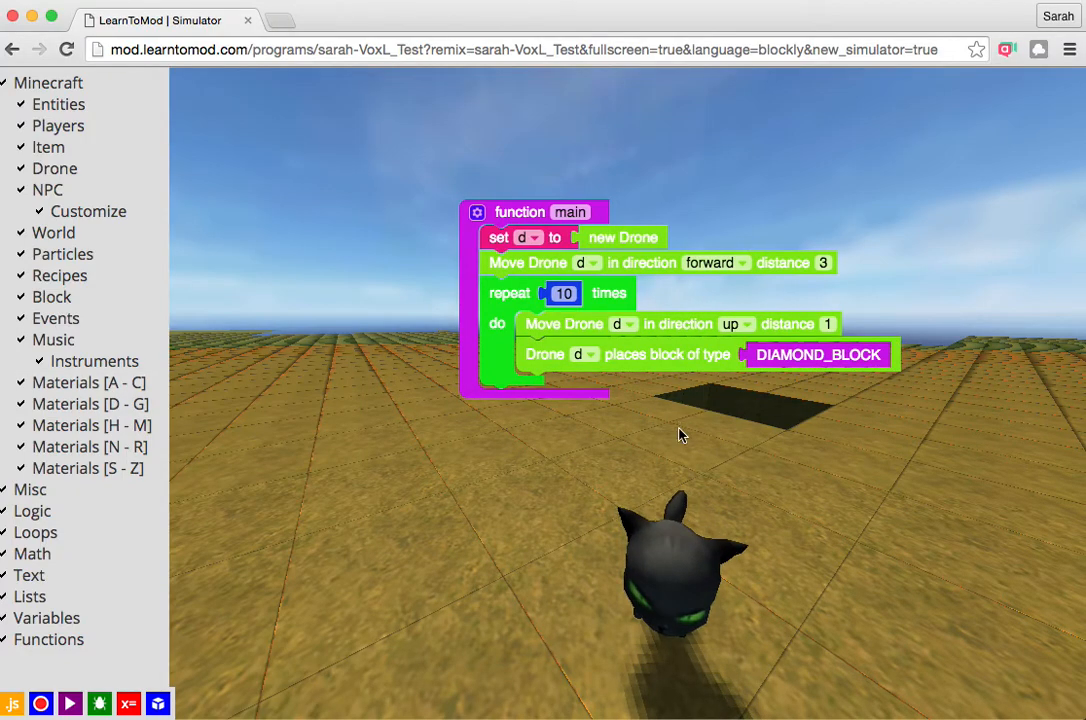
type("5")
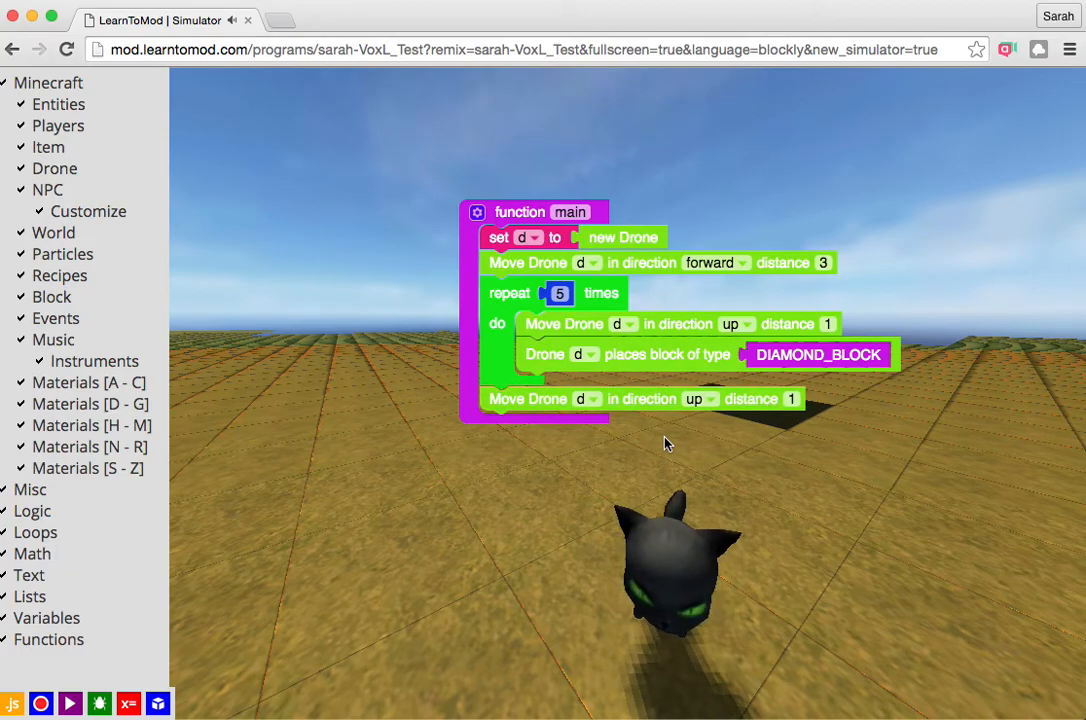
Step: Append a 'Drone d spawns mob' block after the loop with a cow EntityType
left_click(54, 168)
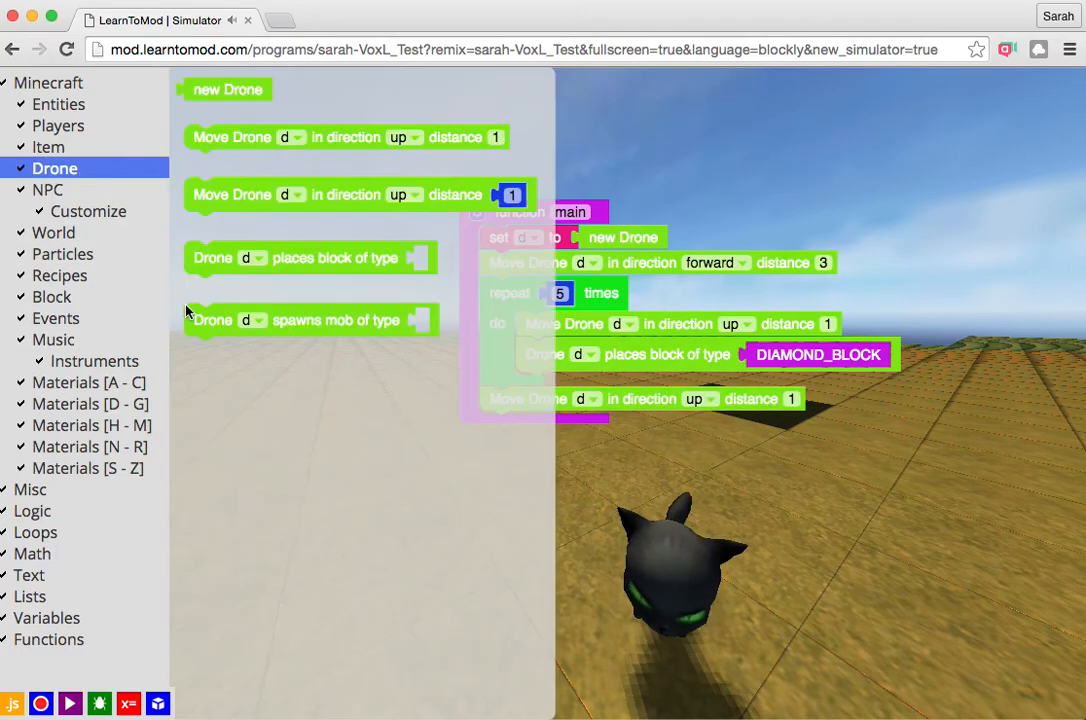
left_click(54, 168)
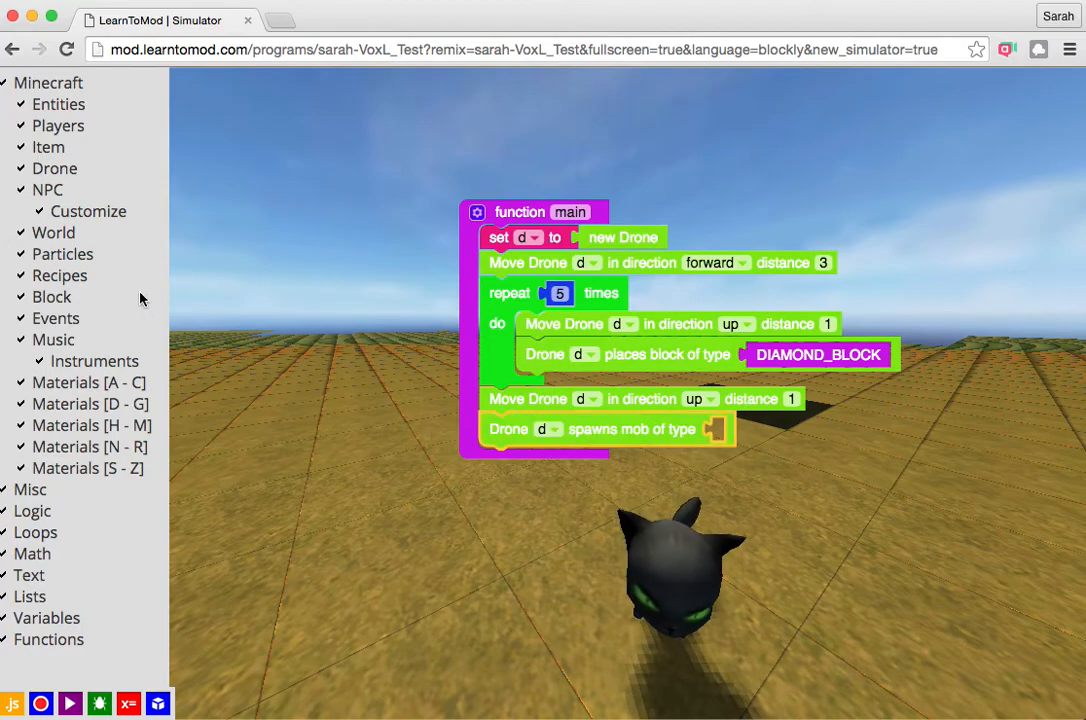
left_click(88, 382)
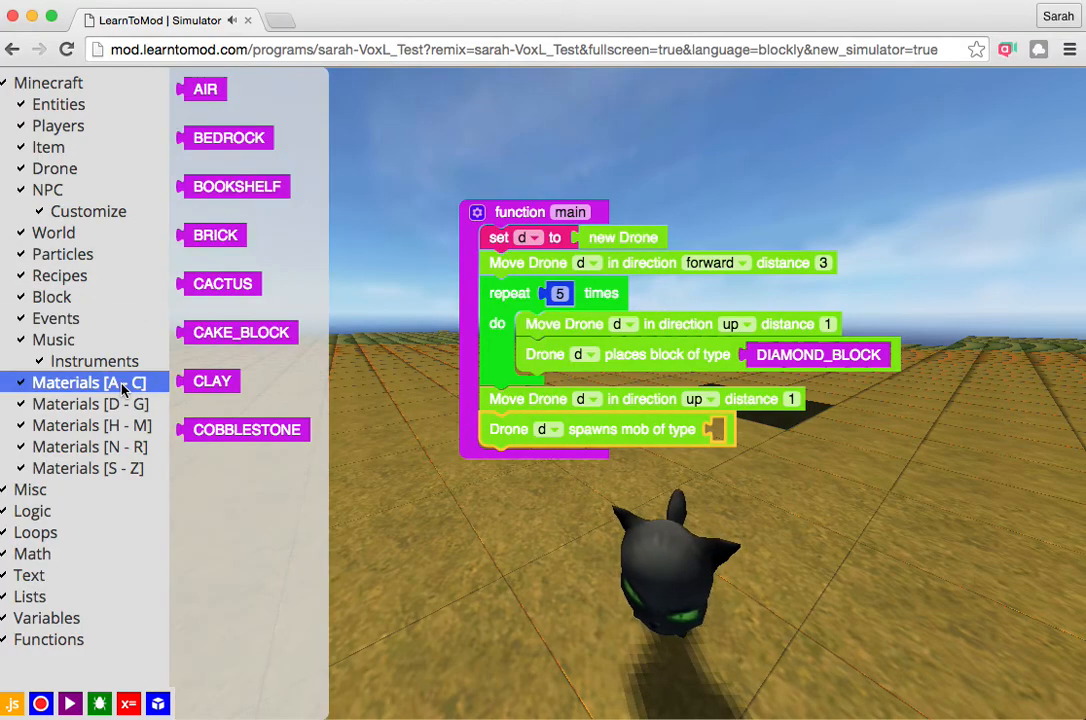
left_click(58, 104)
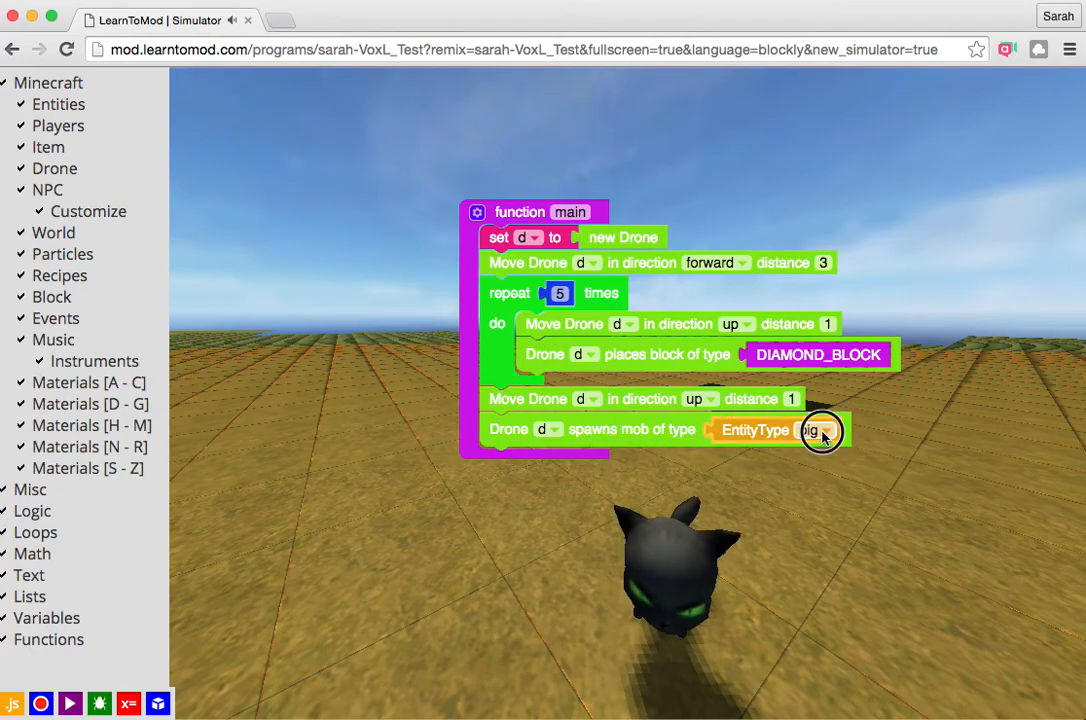
left_click(820, 430)
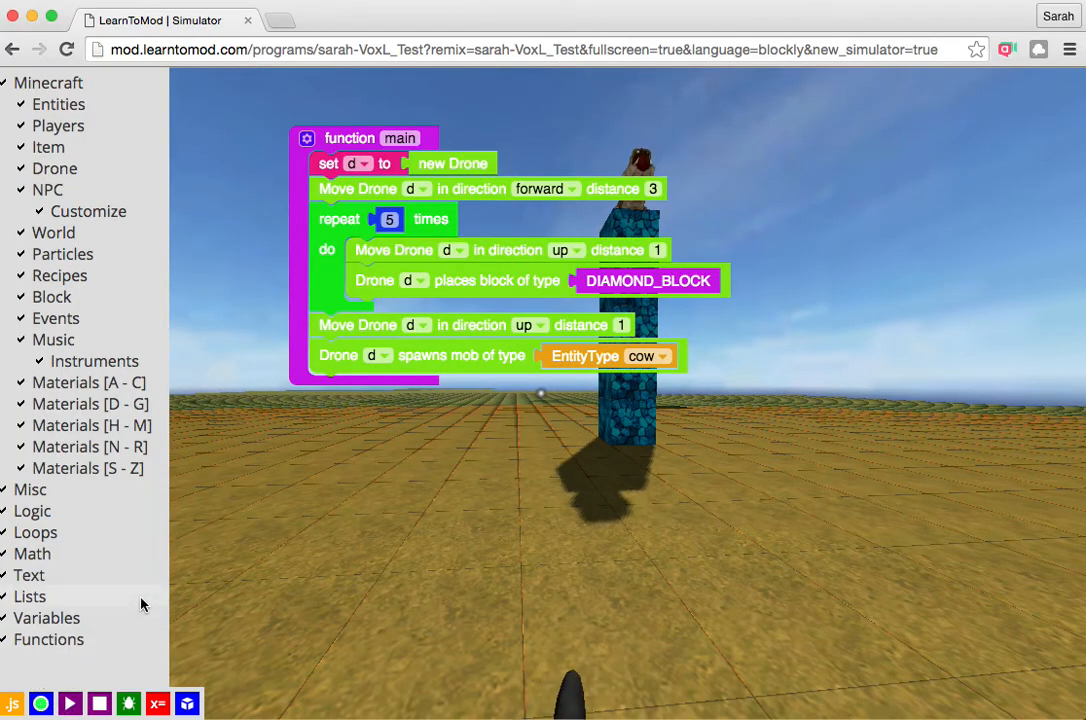
mouse_move(128, 703)
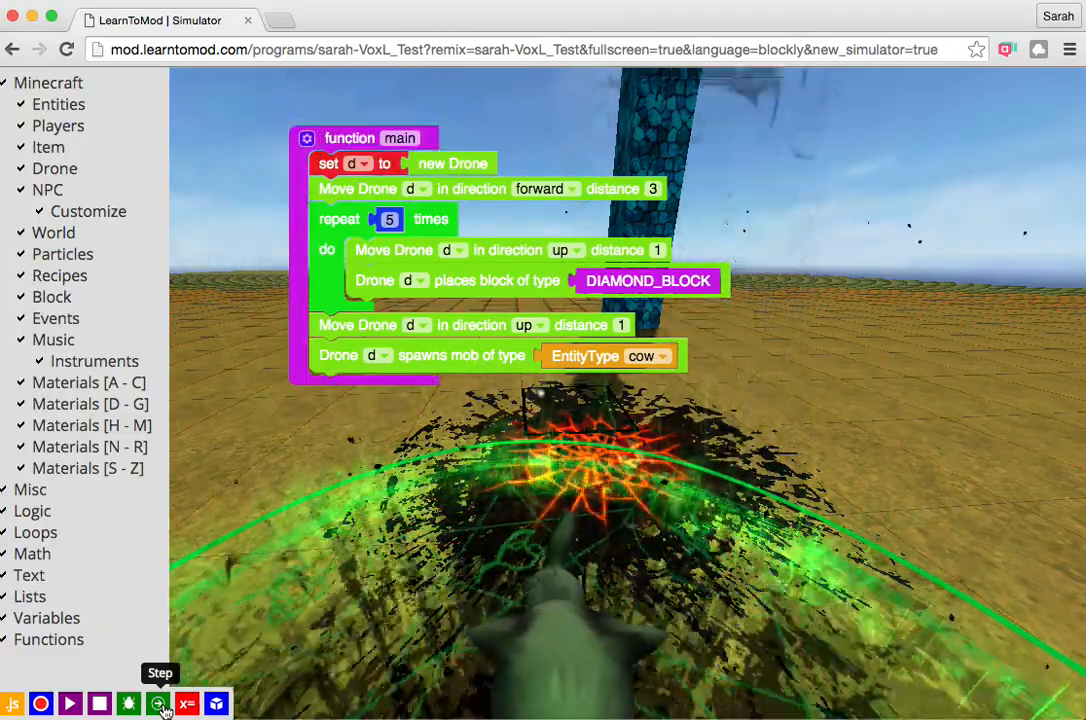
Step: Press Step thirteen times in debug mode until the diamond tower and cow are finished
left_click(158, 703)
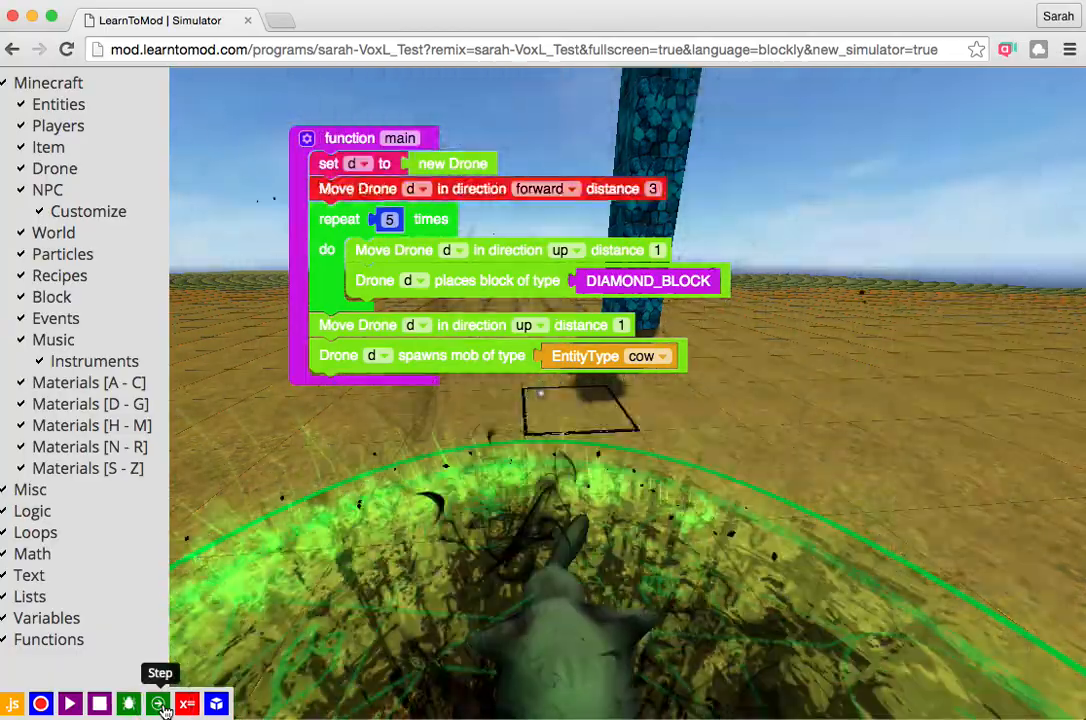
left_click(158, 703)
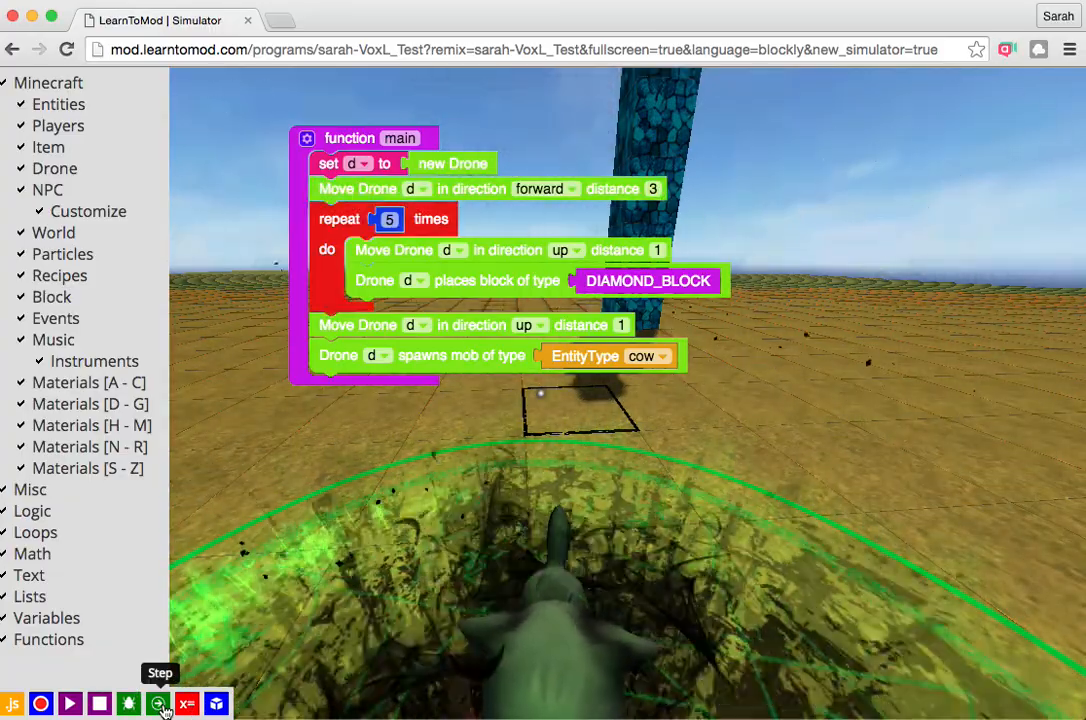
left_click(158, 703)
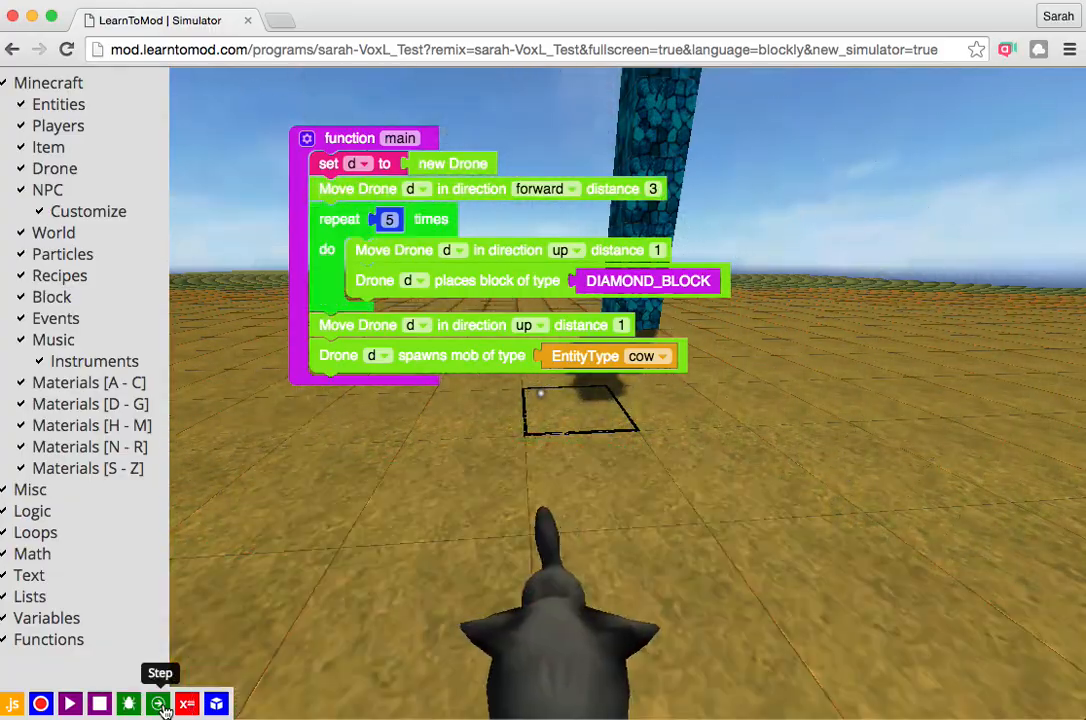
left_click(158, 703)
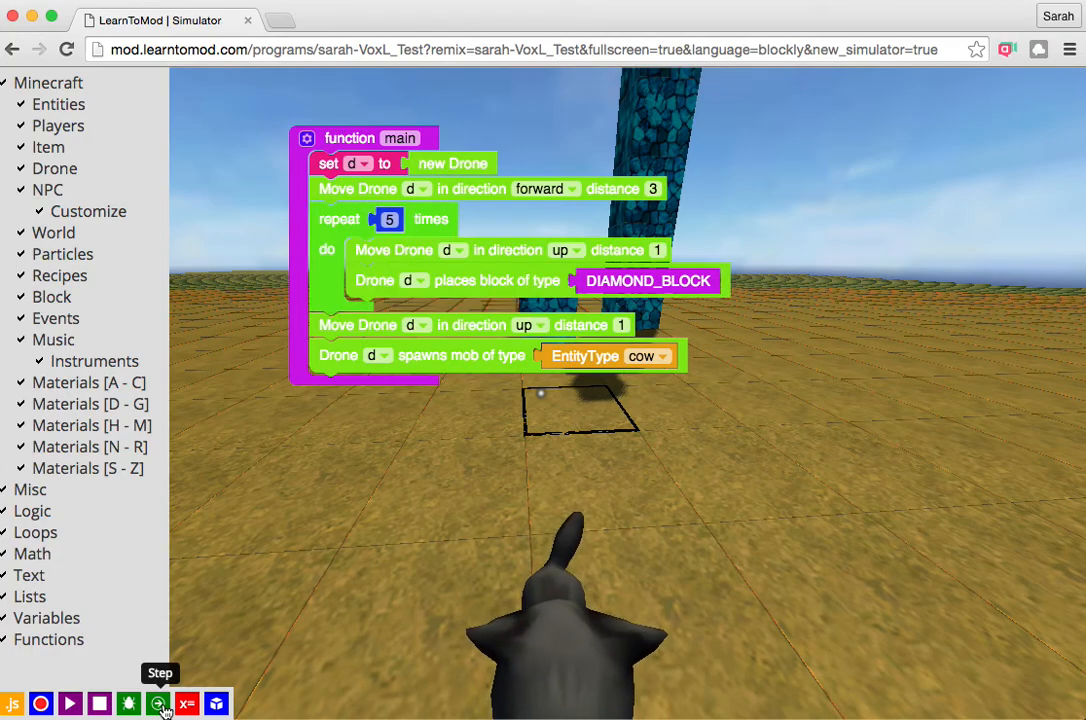
left_click(158, 703)
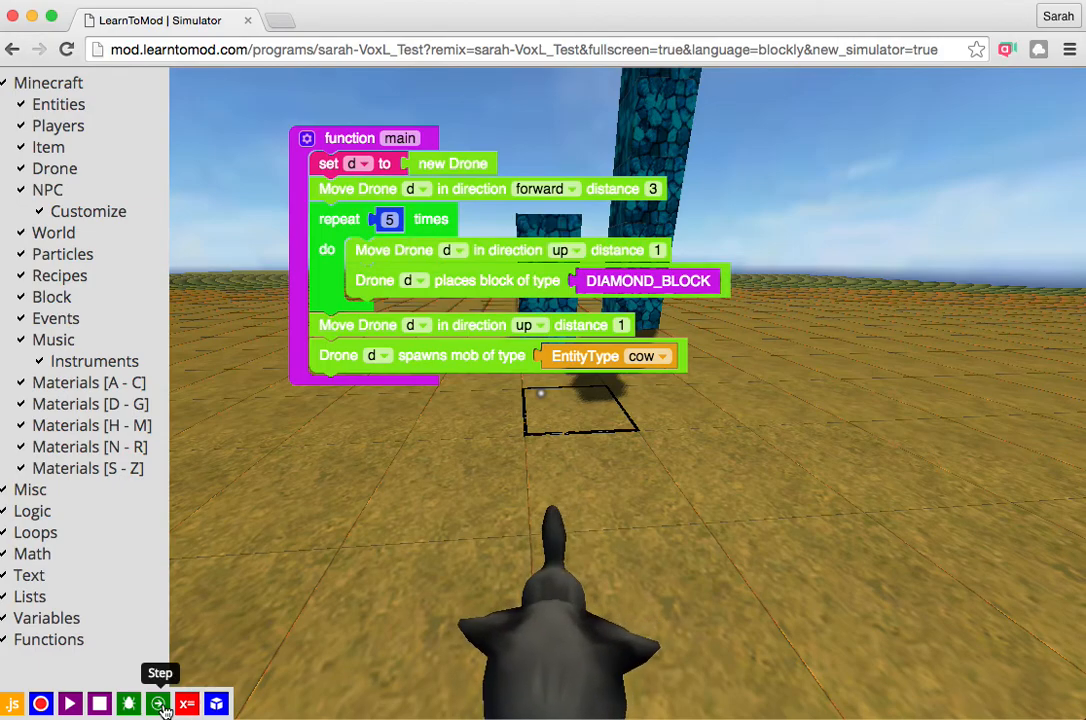
left_click(158, 703)
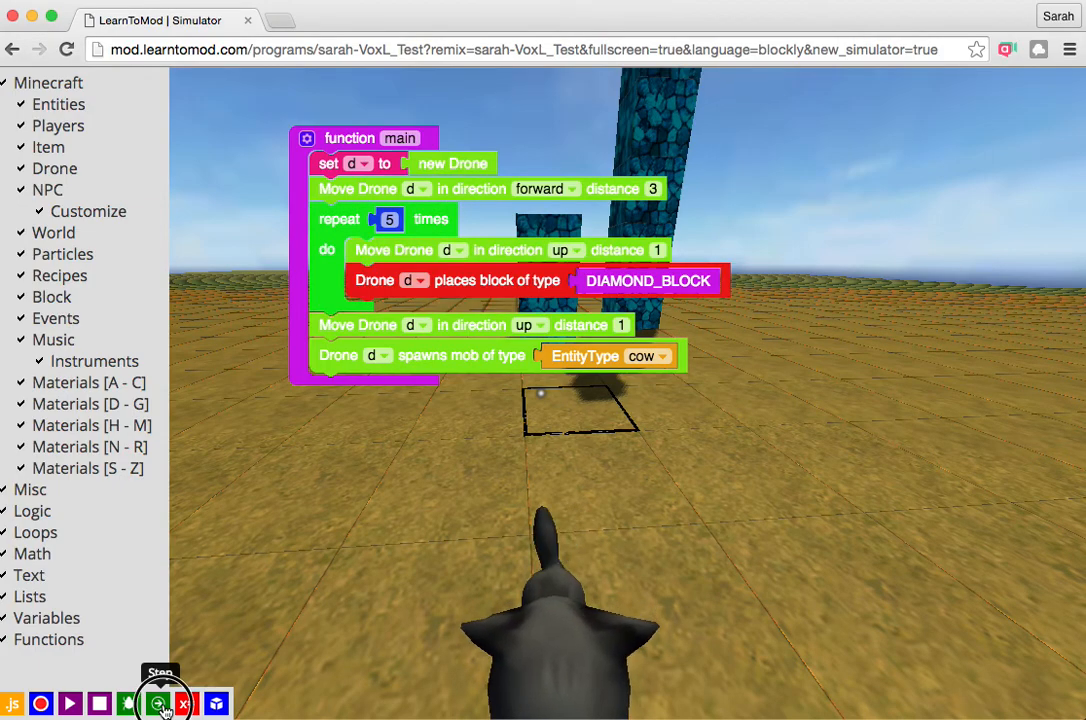
left_click(158, 703)
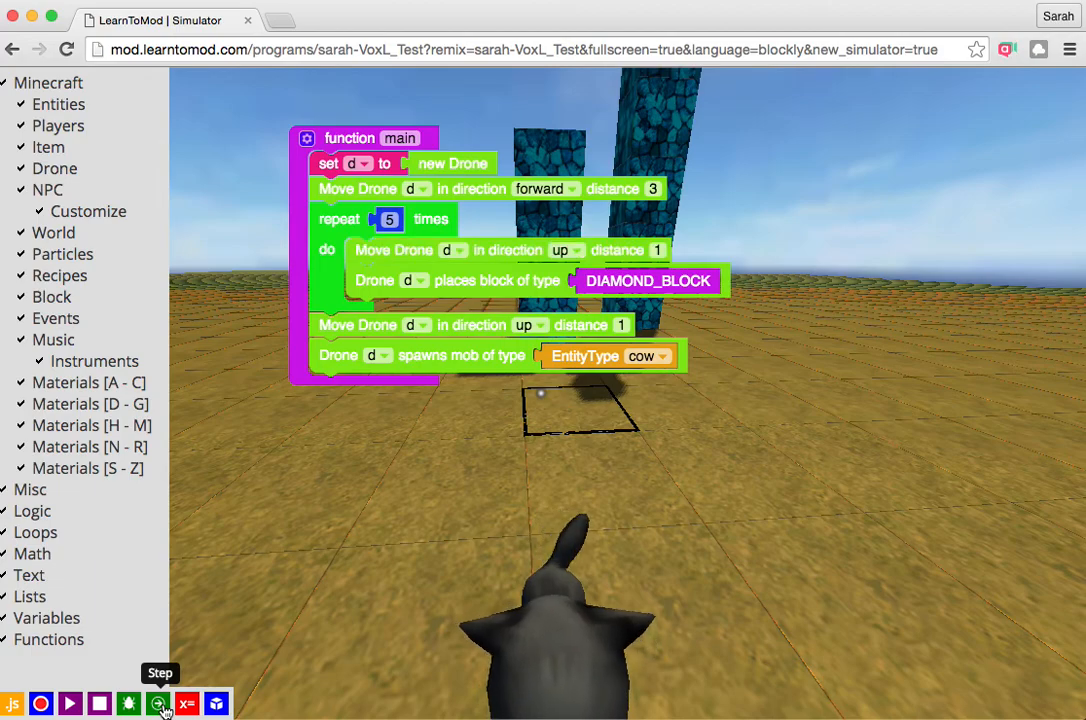
left_click(158, 703)
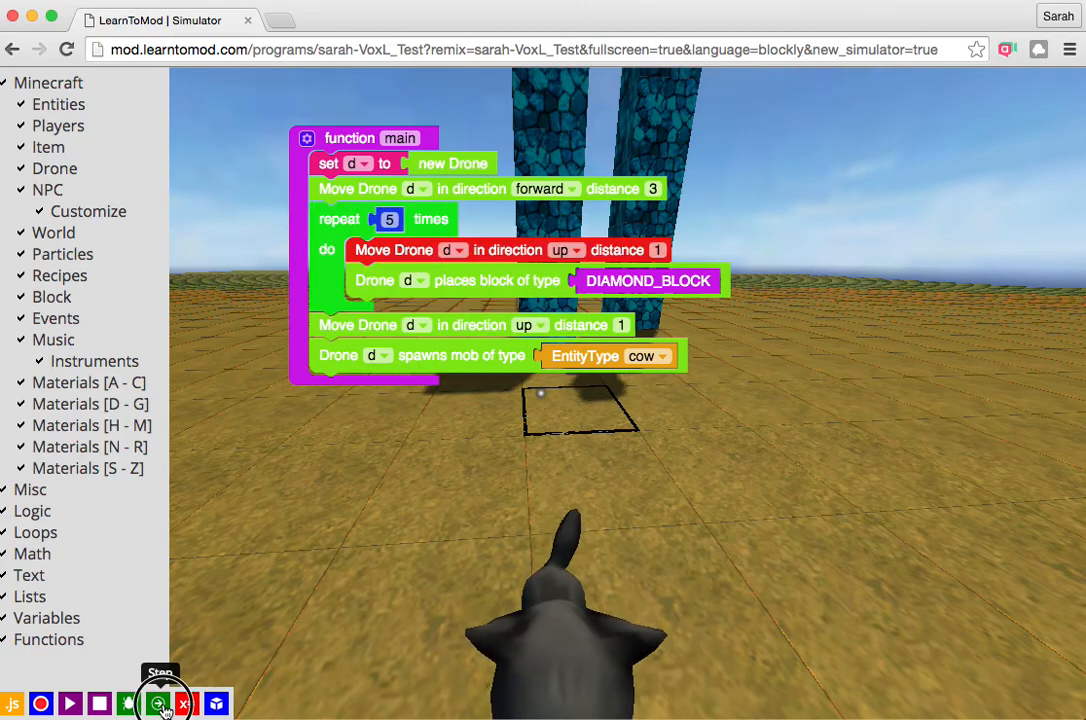
left_click(158, 703)
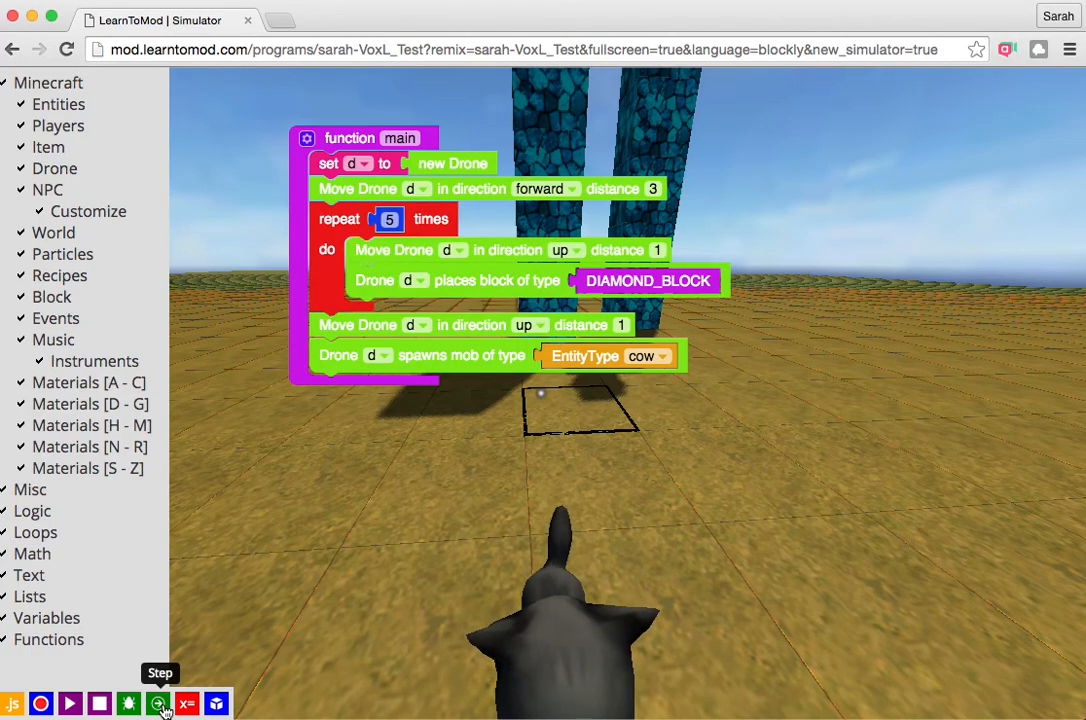
left_click(158, 703)
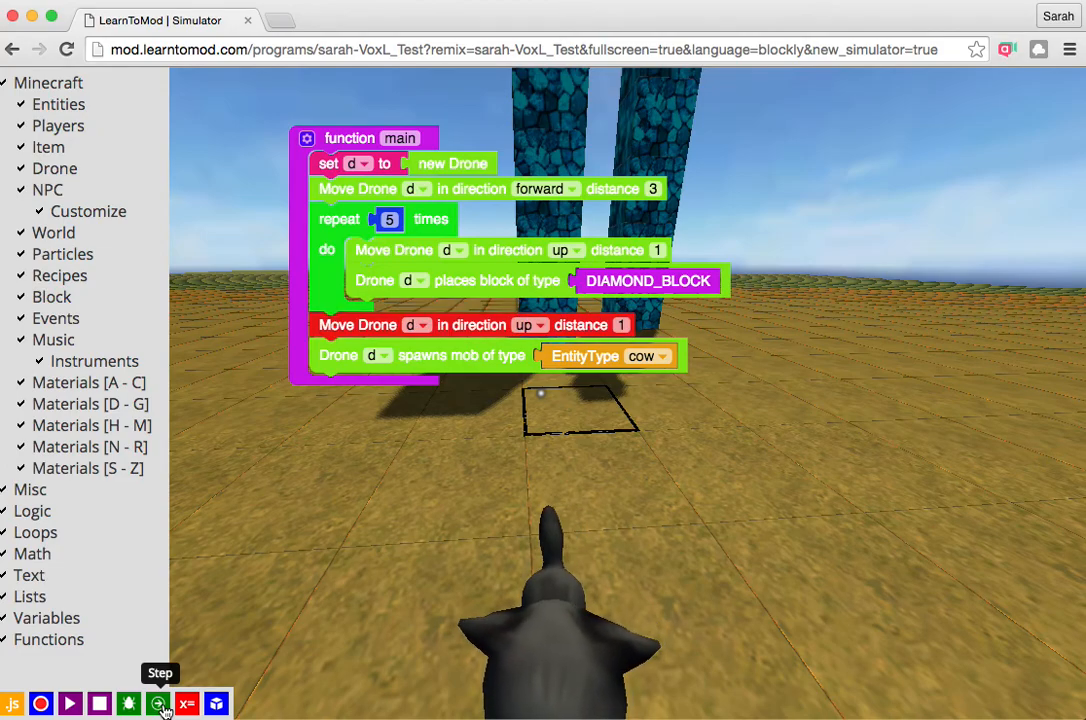
left_click(158, 704)
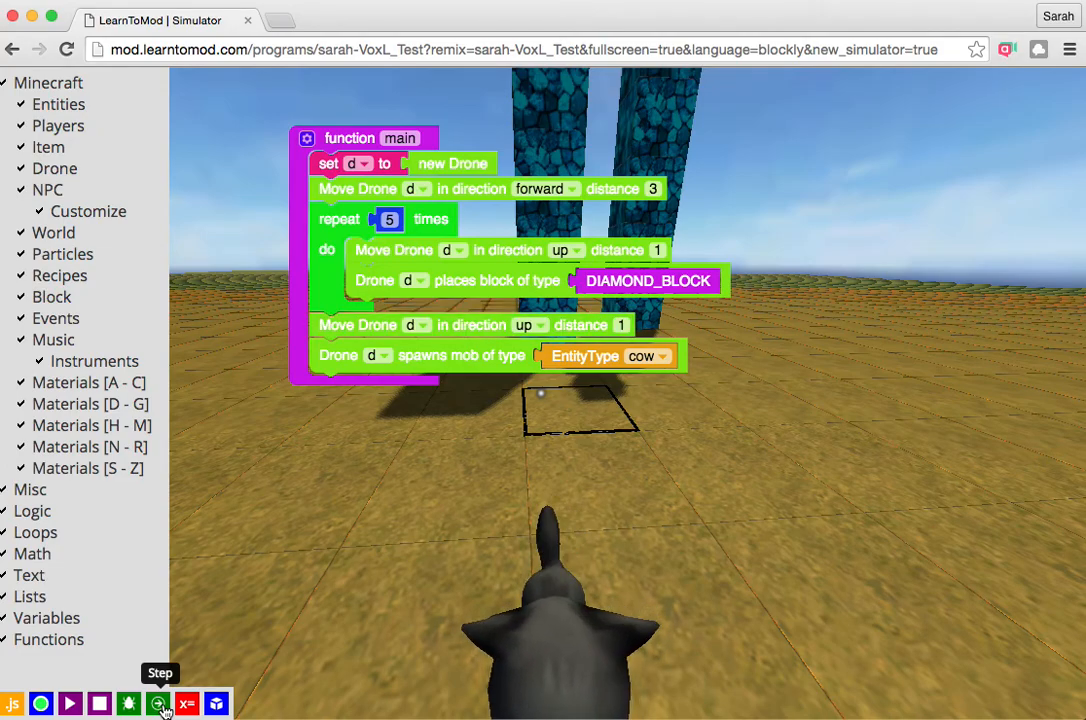
left_click(158, 703)
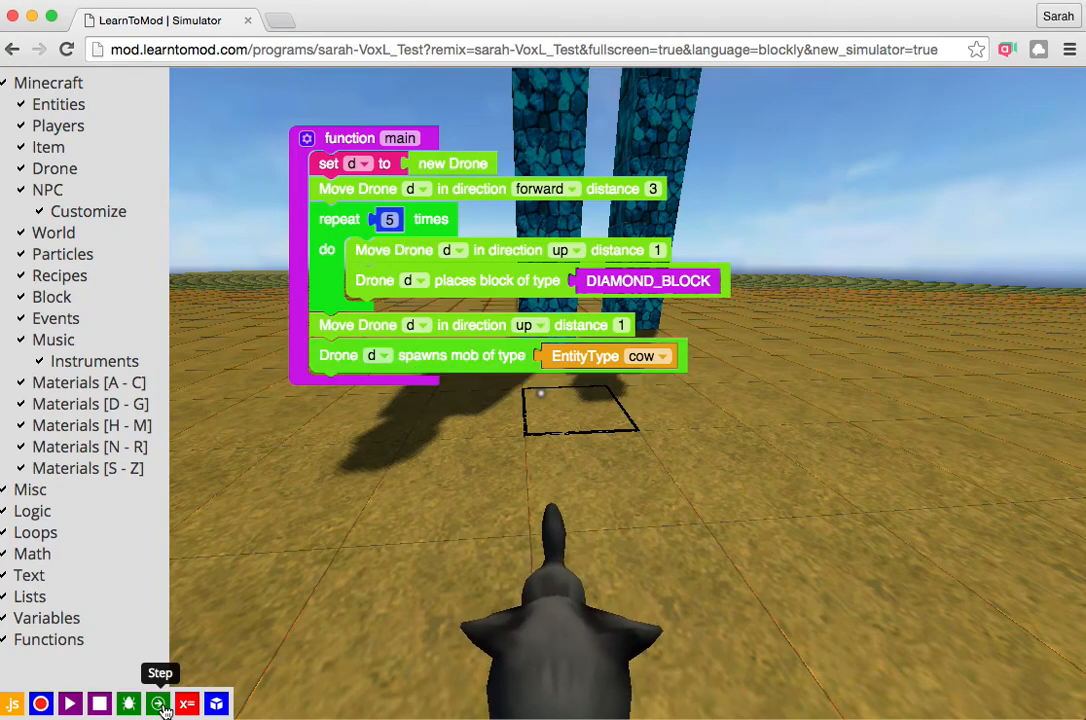
left_click(157, 703)
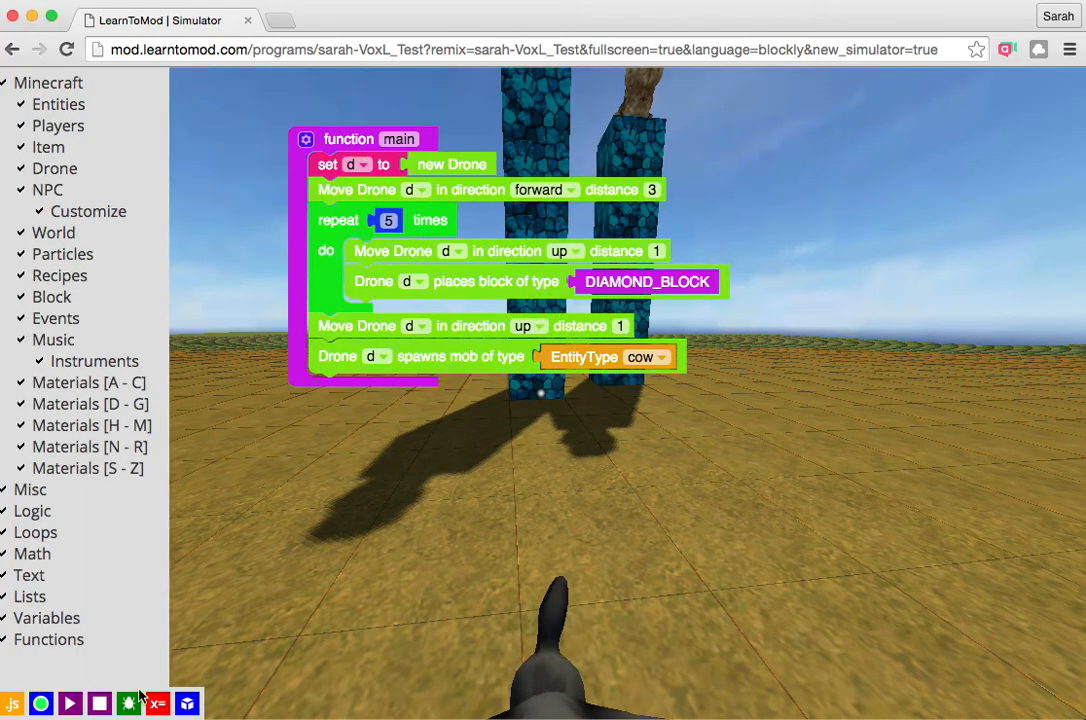
mouse_move(128, 703)
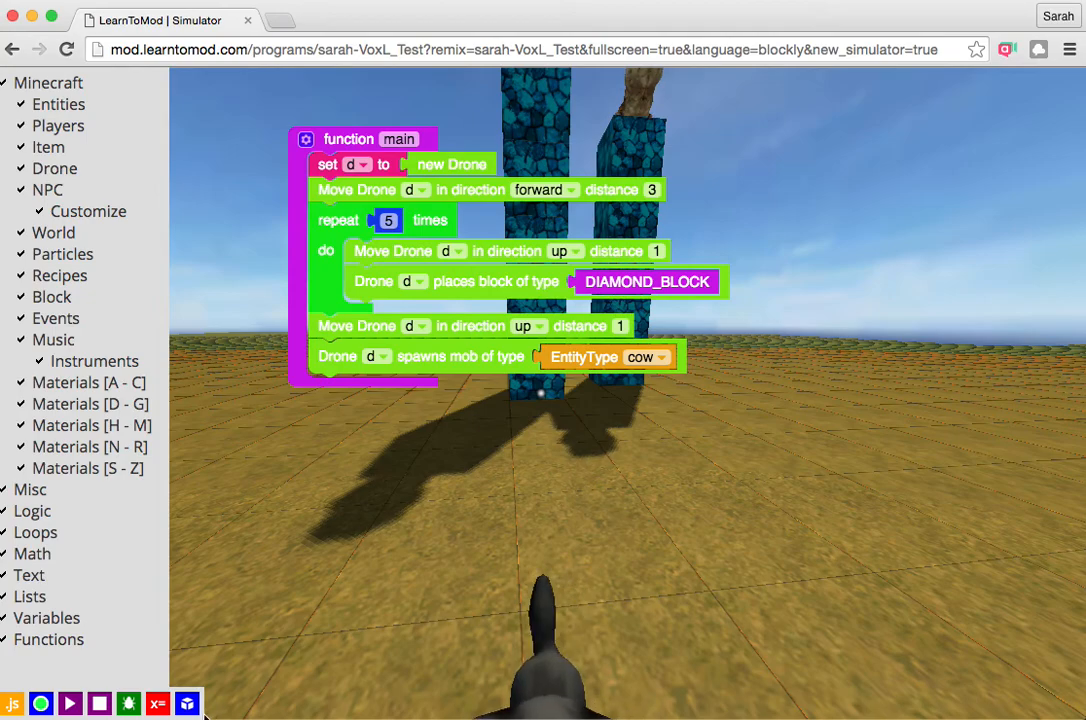
mouse_move(188, 703)
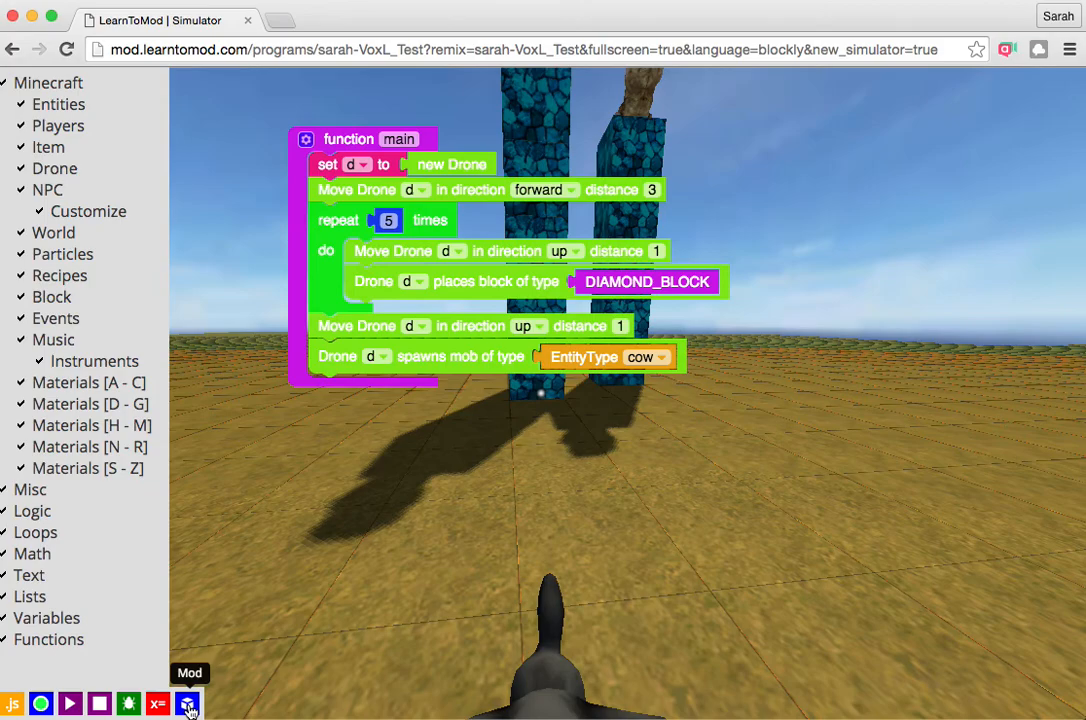
left_click(157, 703)
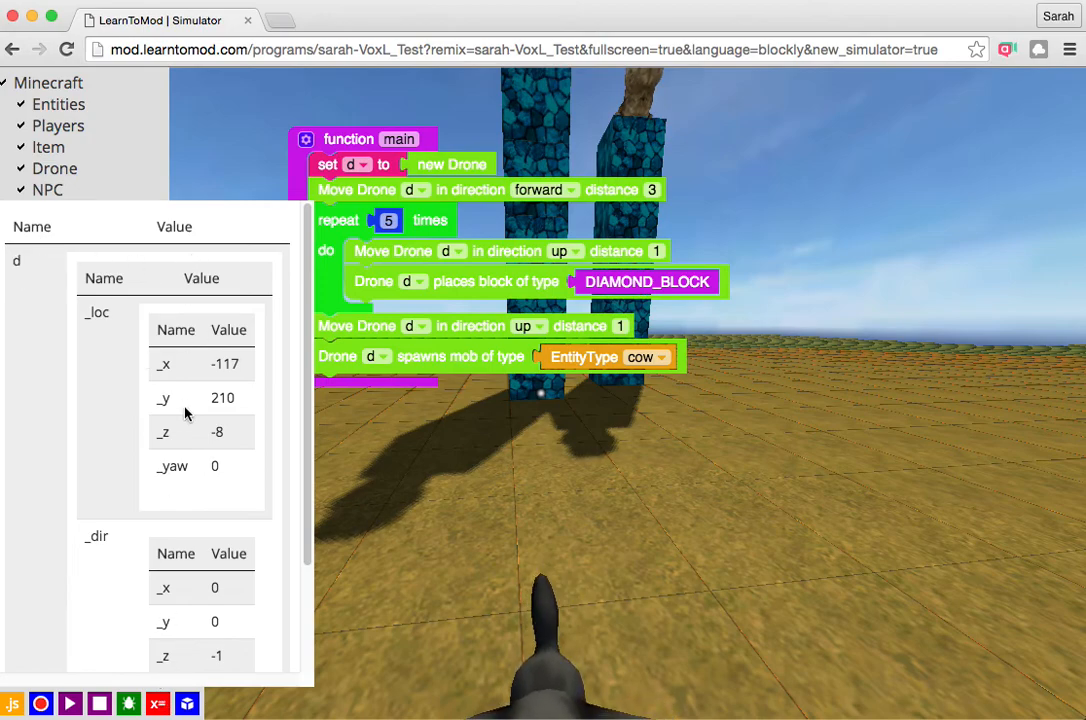
scroll("down", 3)
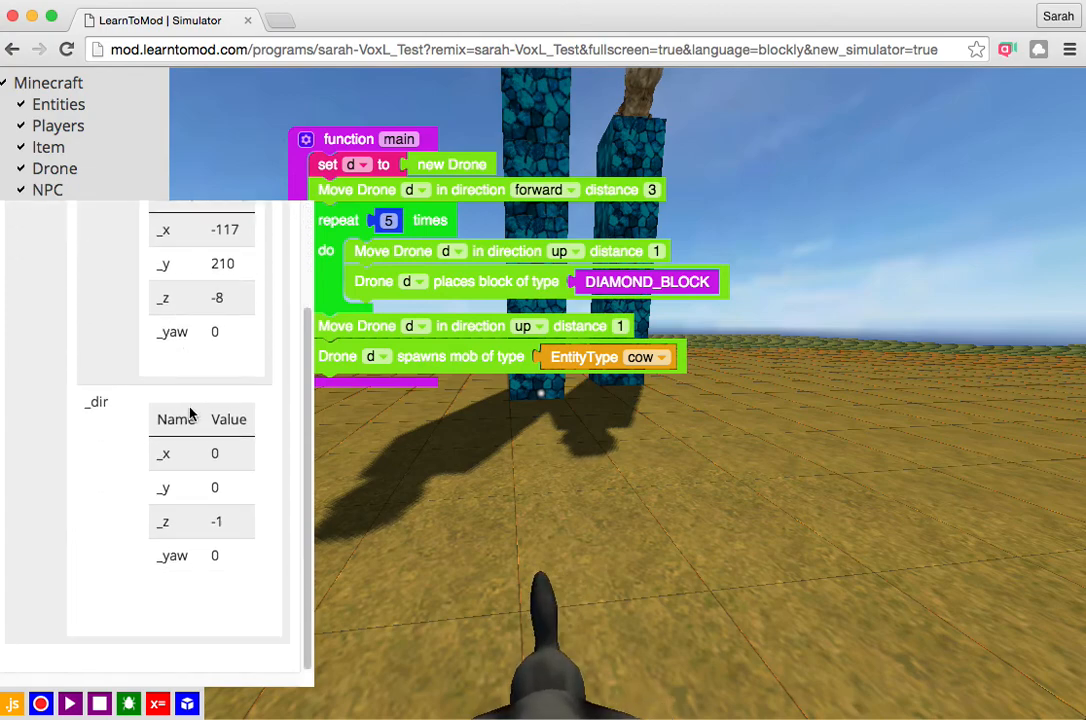
scroll("down", 3)
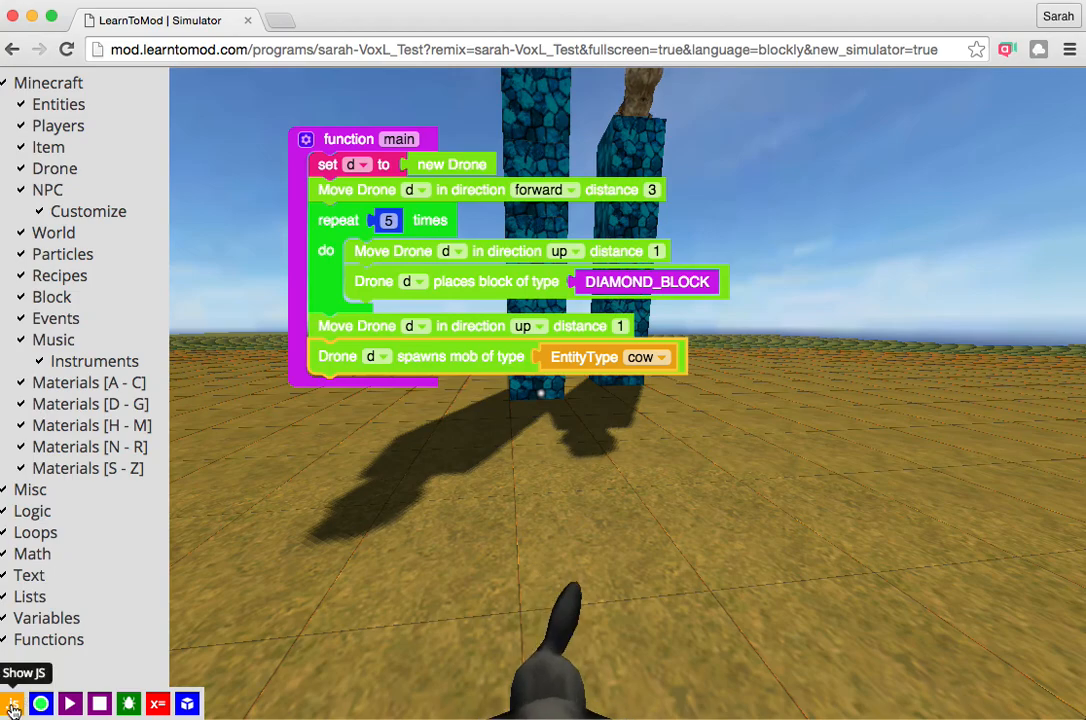
Step: View the generated JavaScript for main, close it, and re-enter the simulator world
left_click(24, 672)
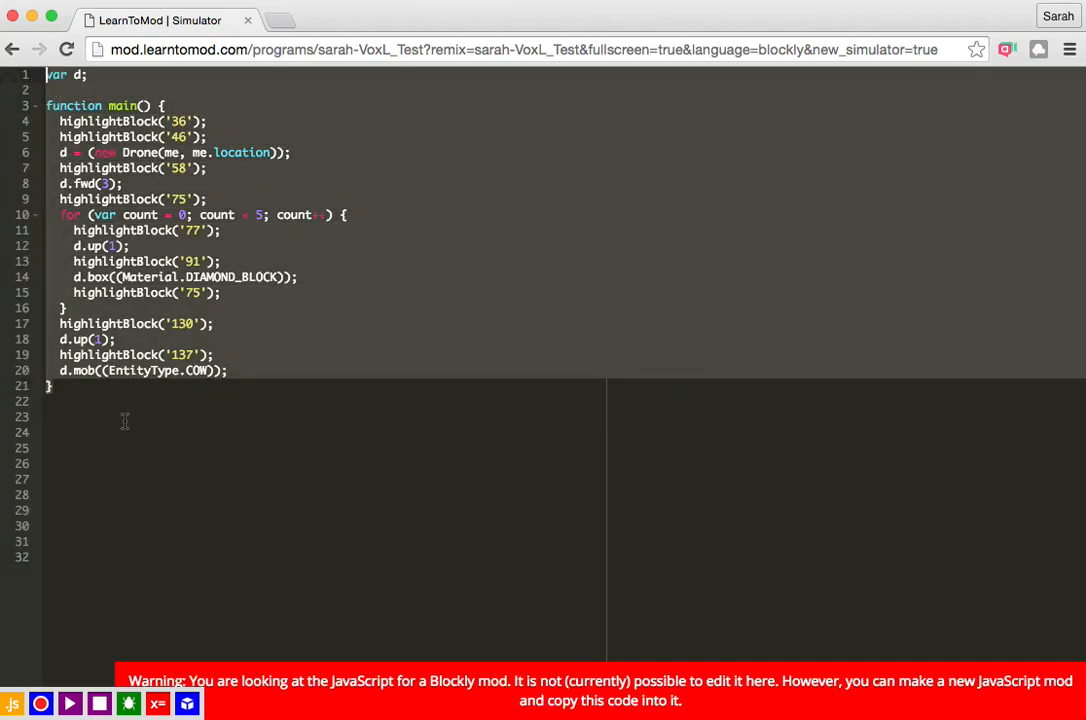
left_click(13, 703)
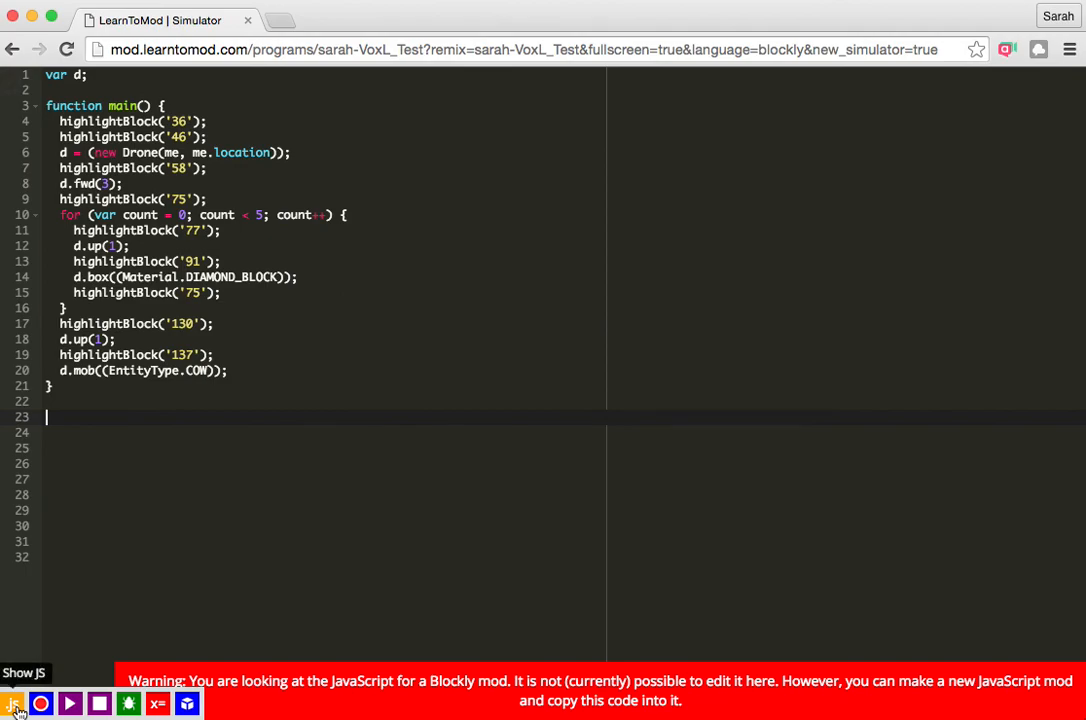
left_click(13, 703)
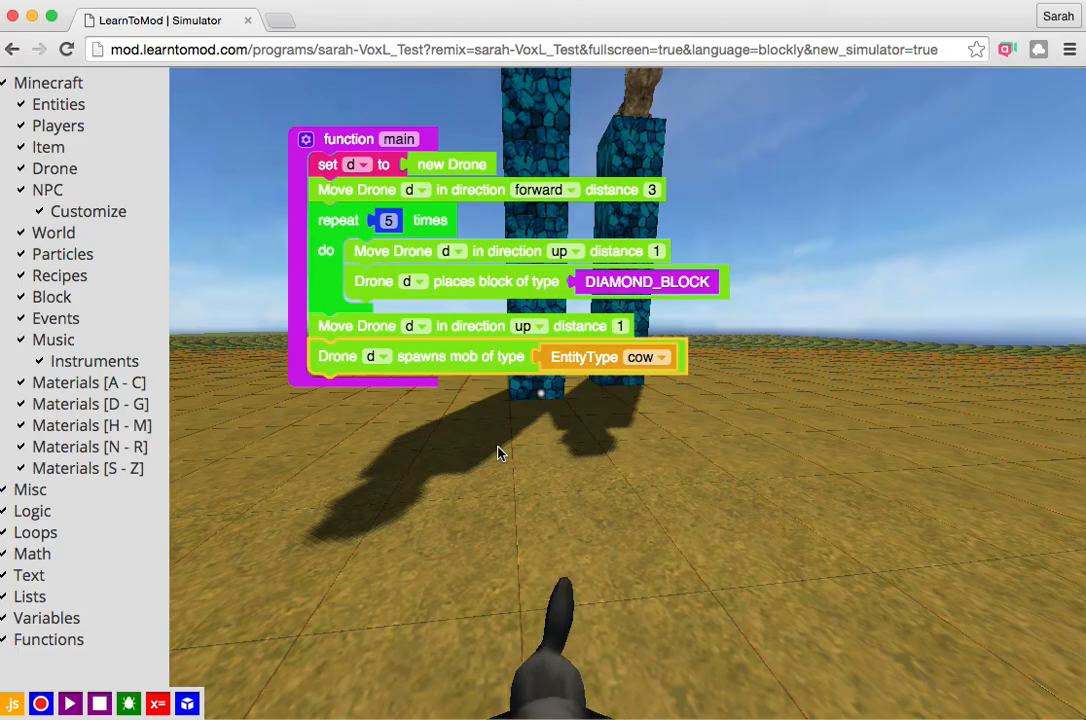
left_click(70, 703)
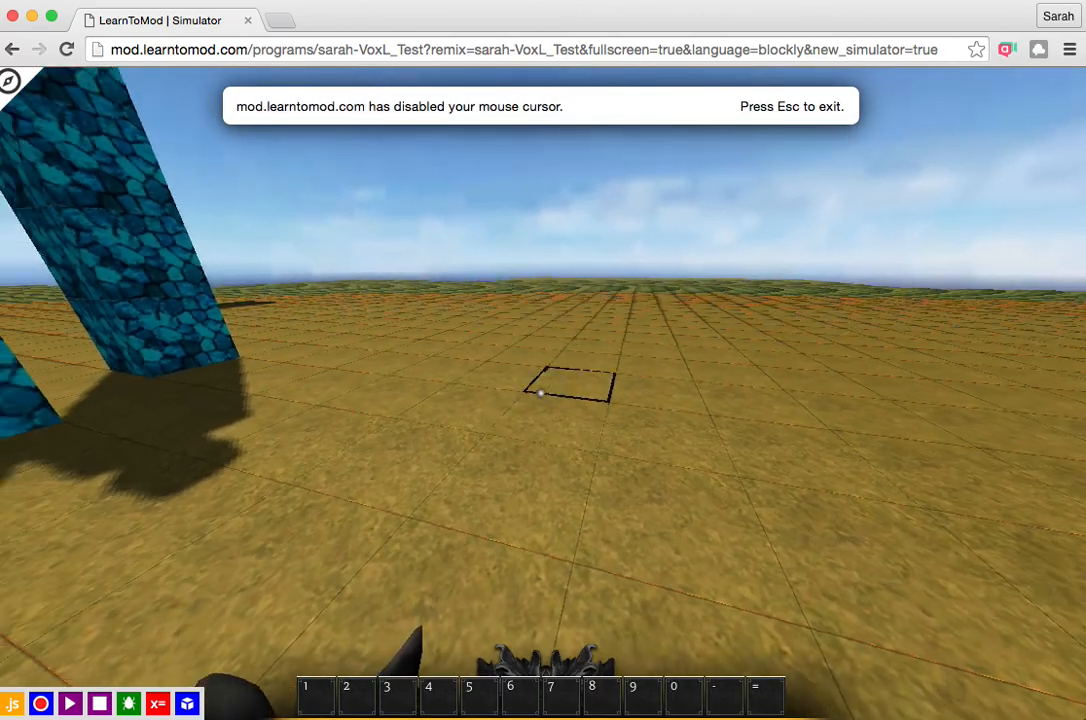